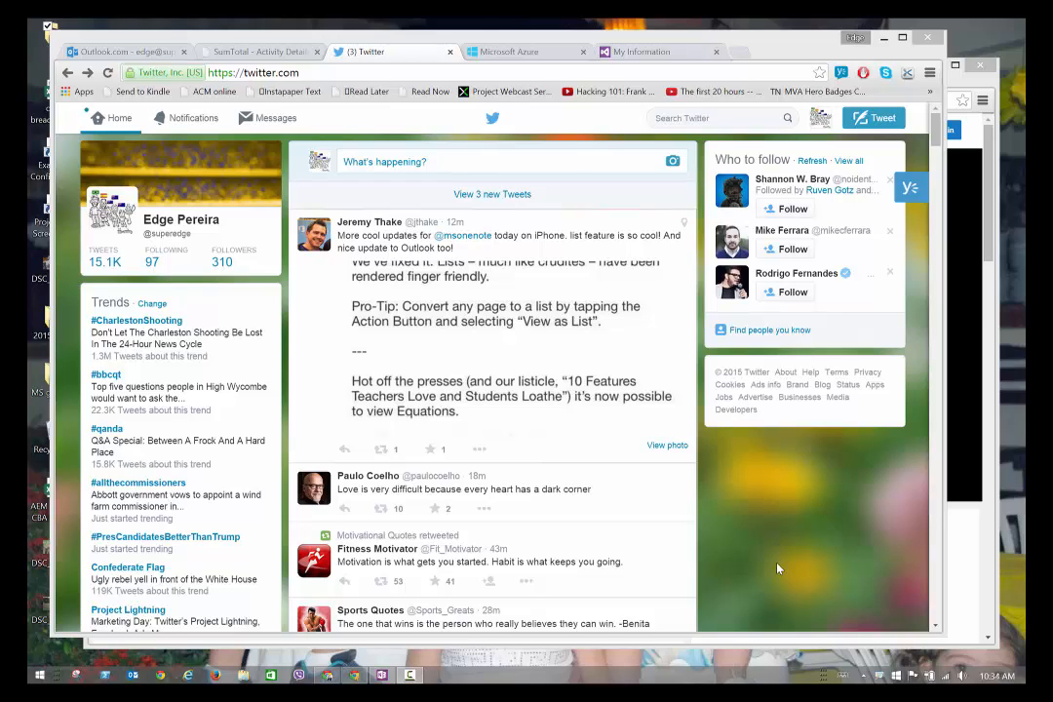
mouse_move(739, 529)
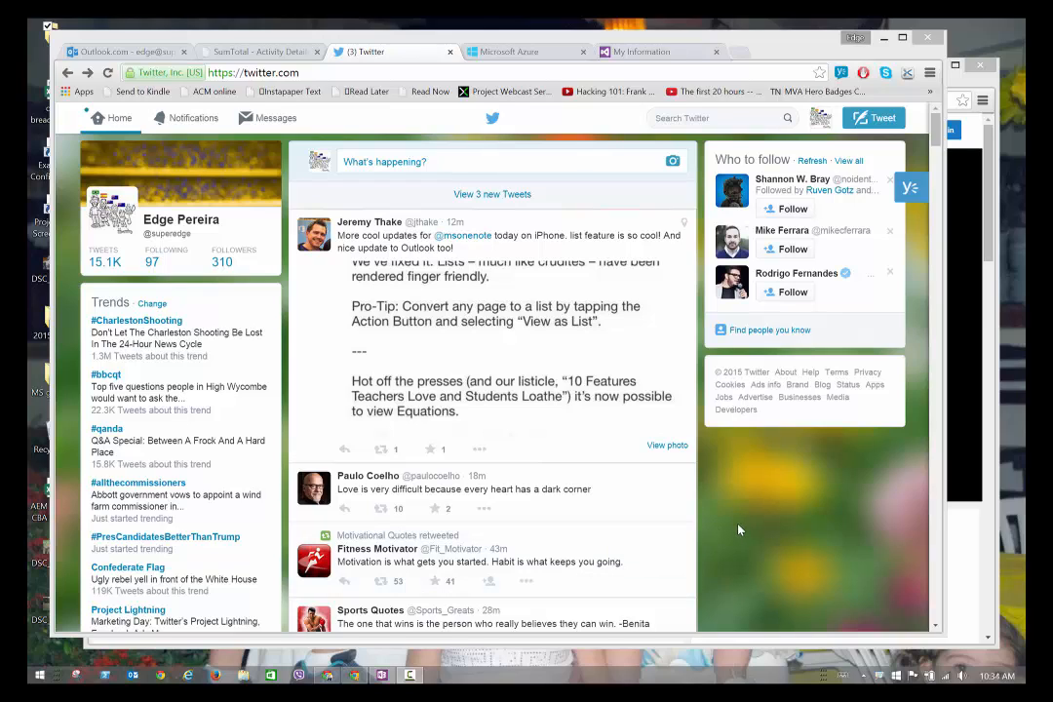
mouse_move(796, 485)
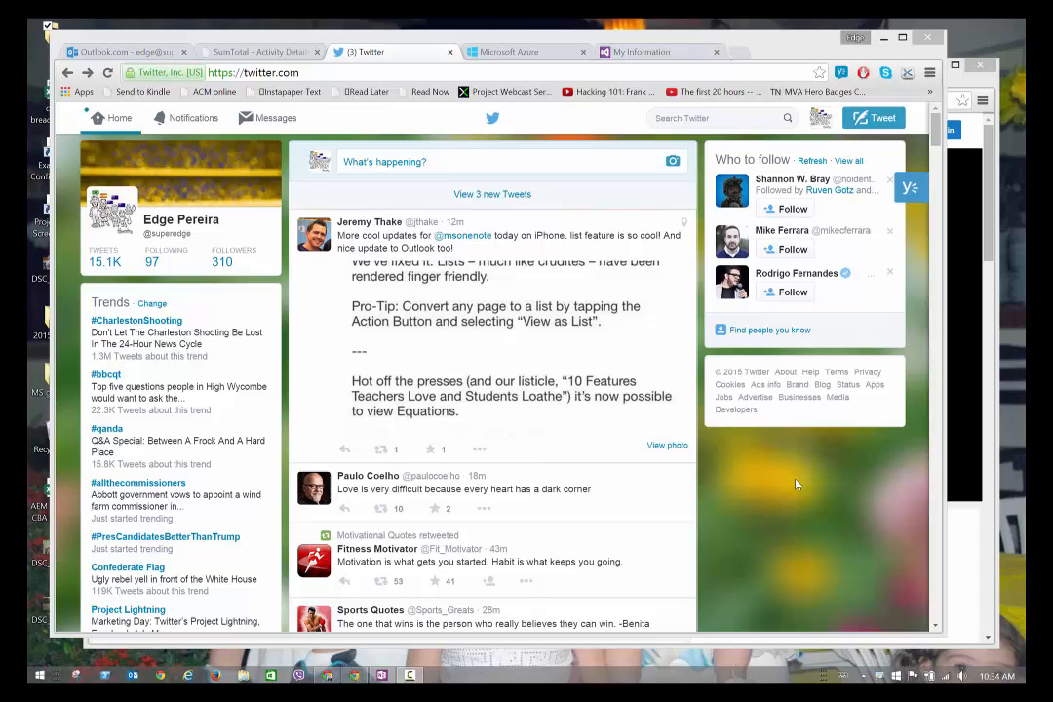
mouse_move(800, 484)
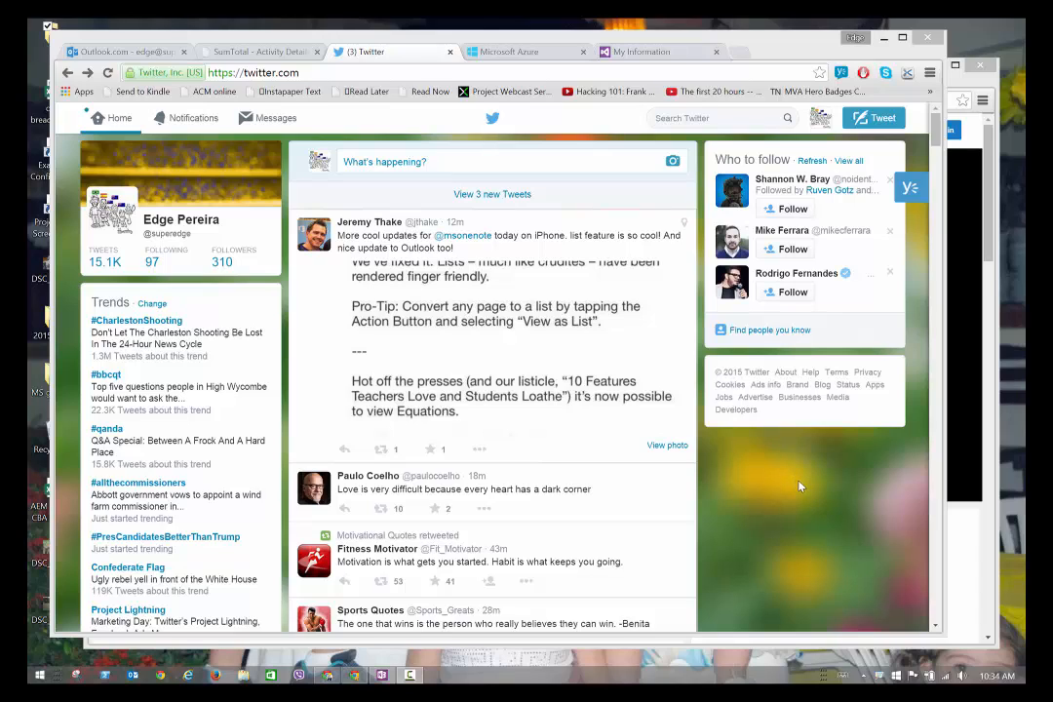
mouse_move(780, 492)
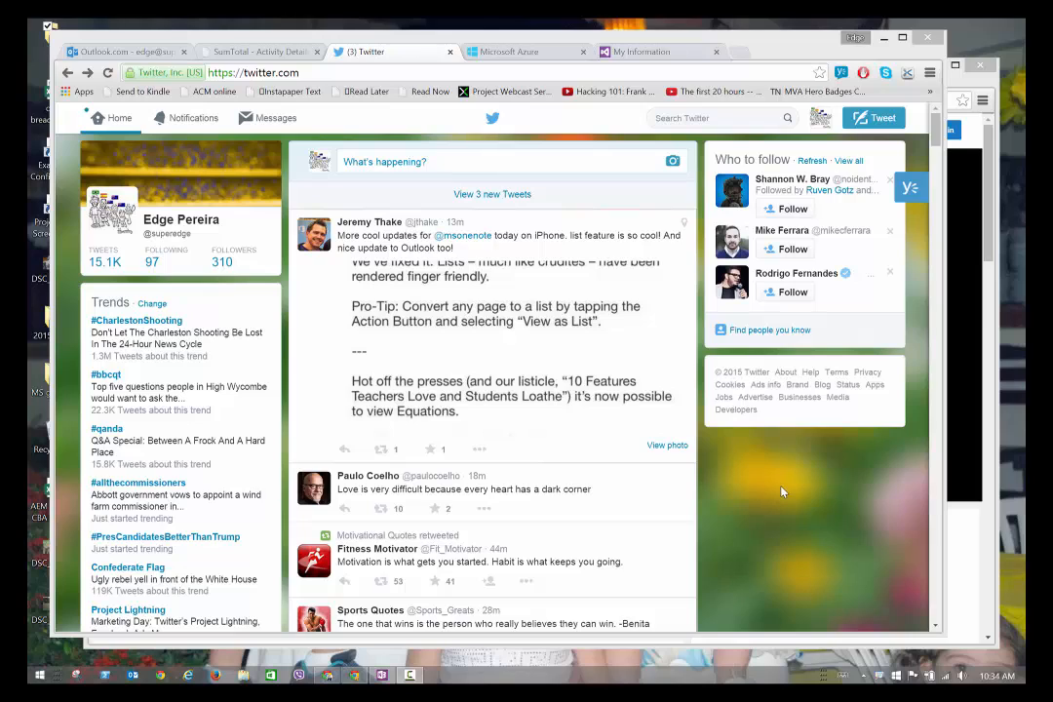
mouse_move(765, 490)
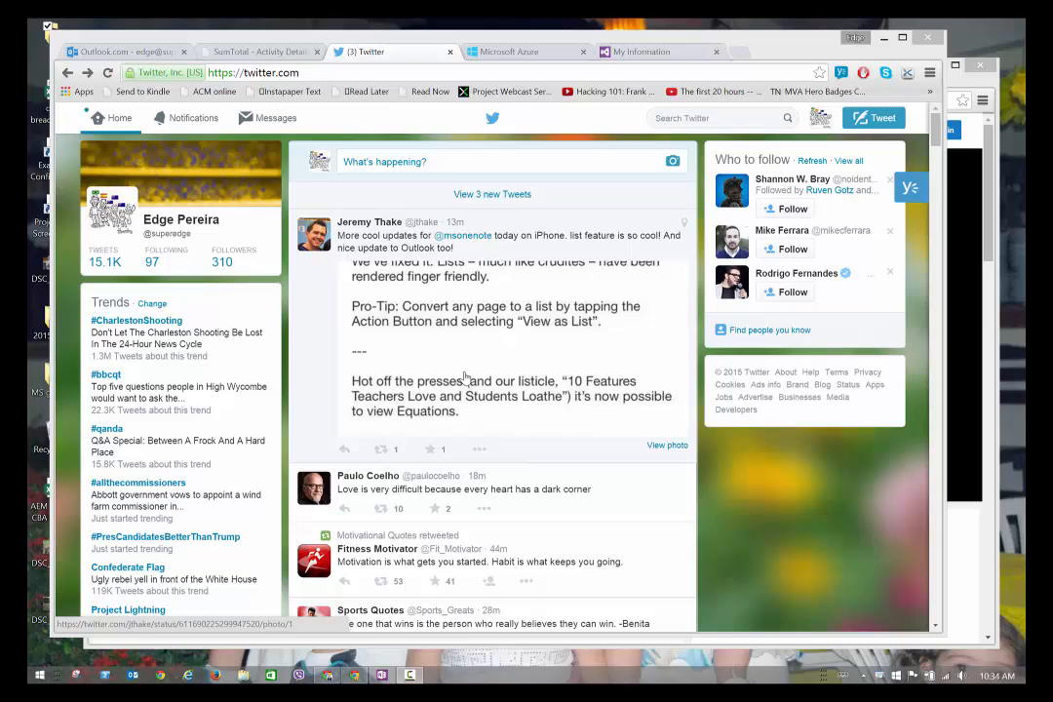
mouse_move(370, 221)
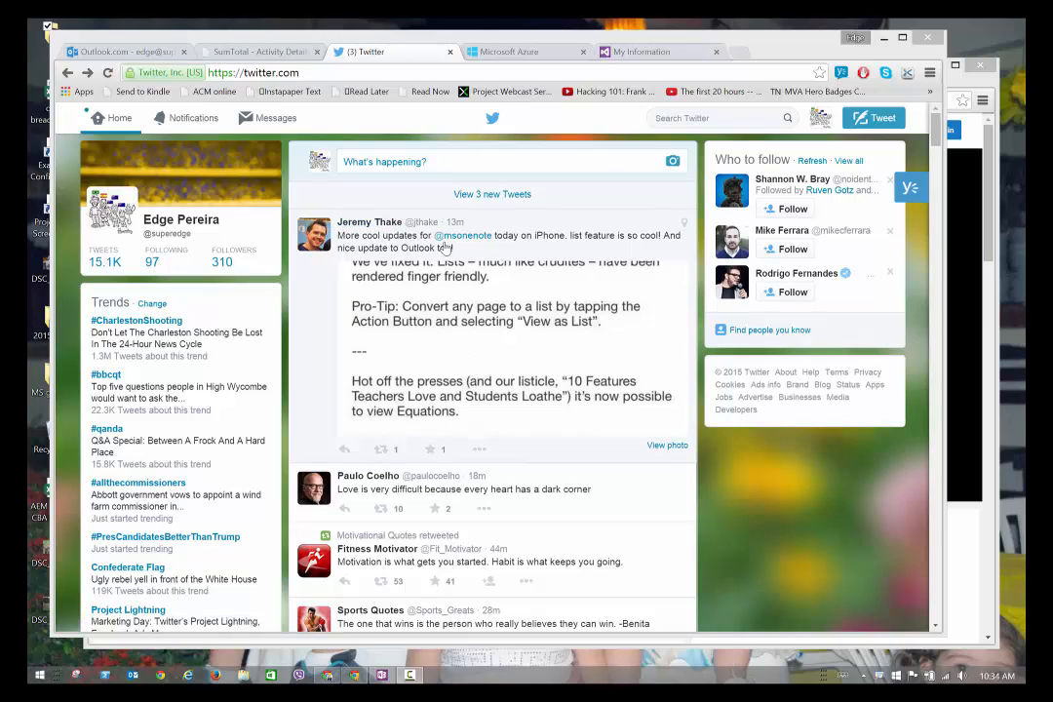
mouse_move(621, 250)
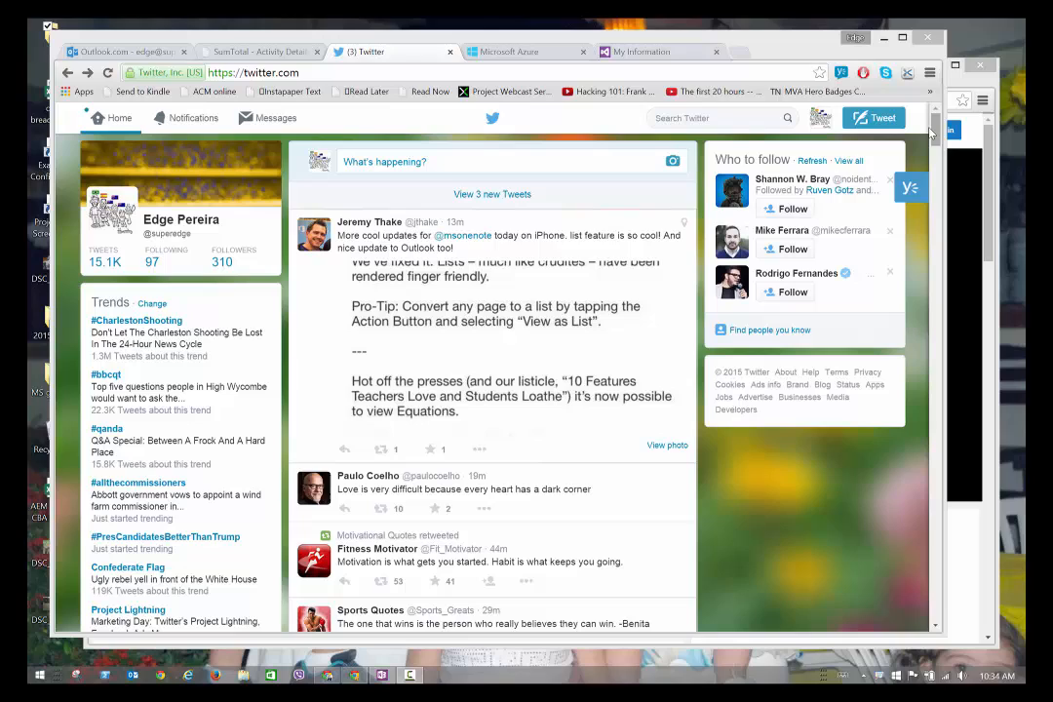
mouse_move(518, 369)
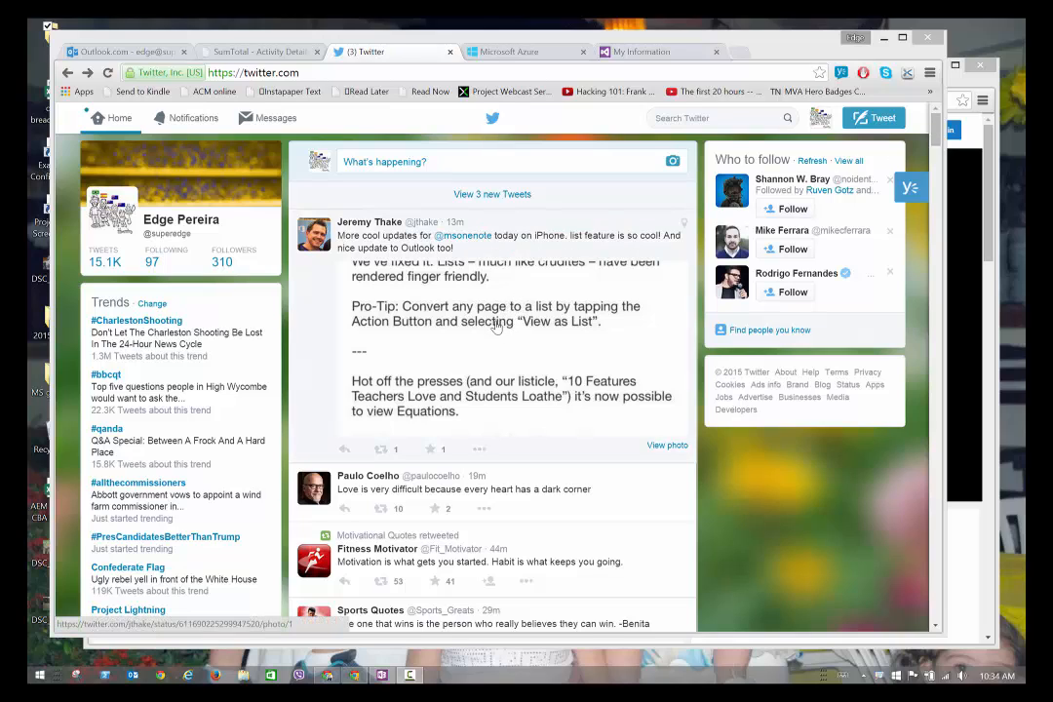
mouse_move(458, 338)
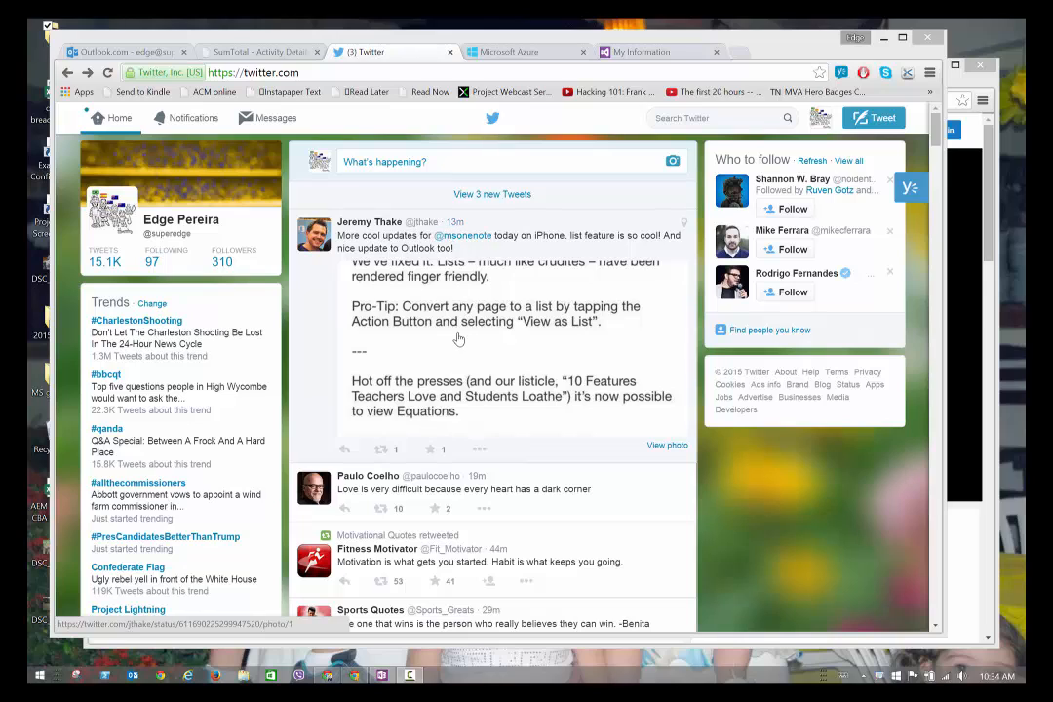
mouse_move(504, 320)
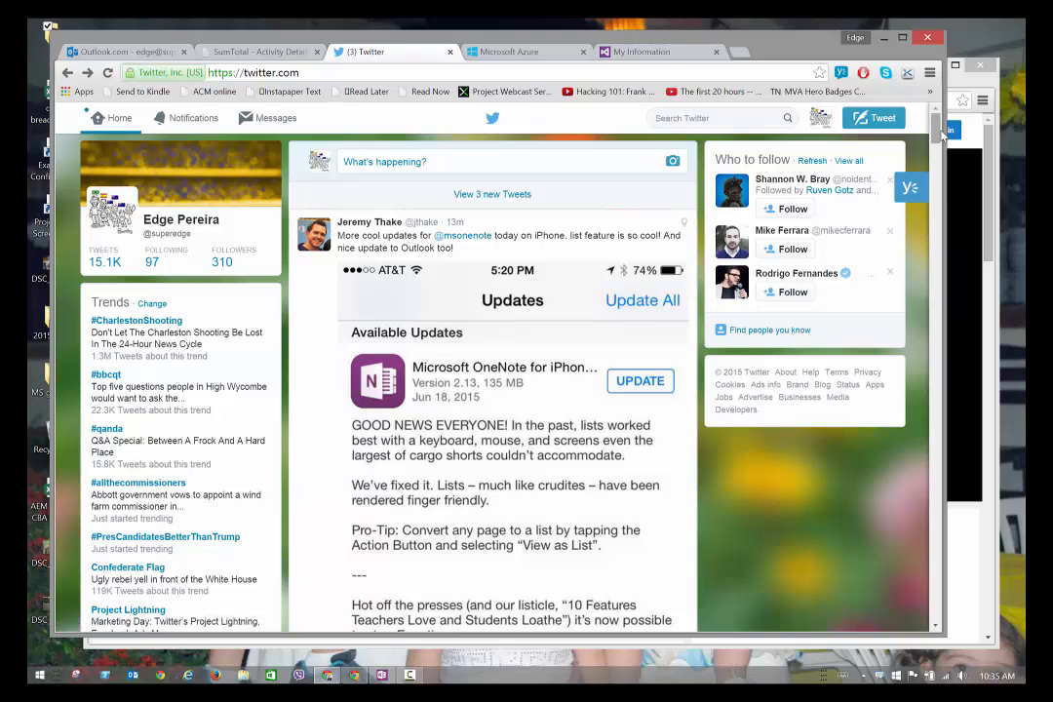
Scroll the tweet's image down to reveal the OneNote for iPhone update notes.
scroll(down, 3)
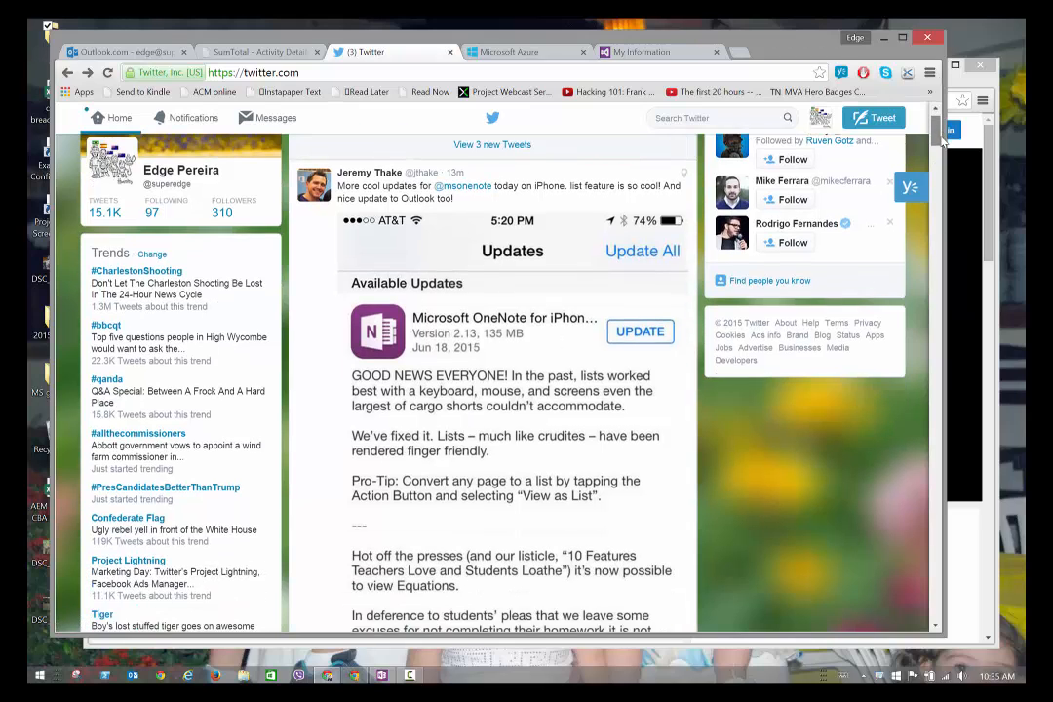
scroll(down, 3)
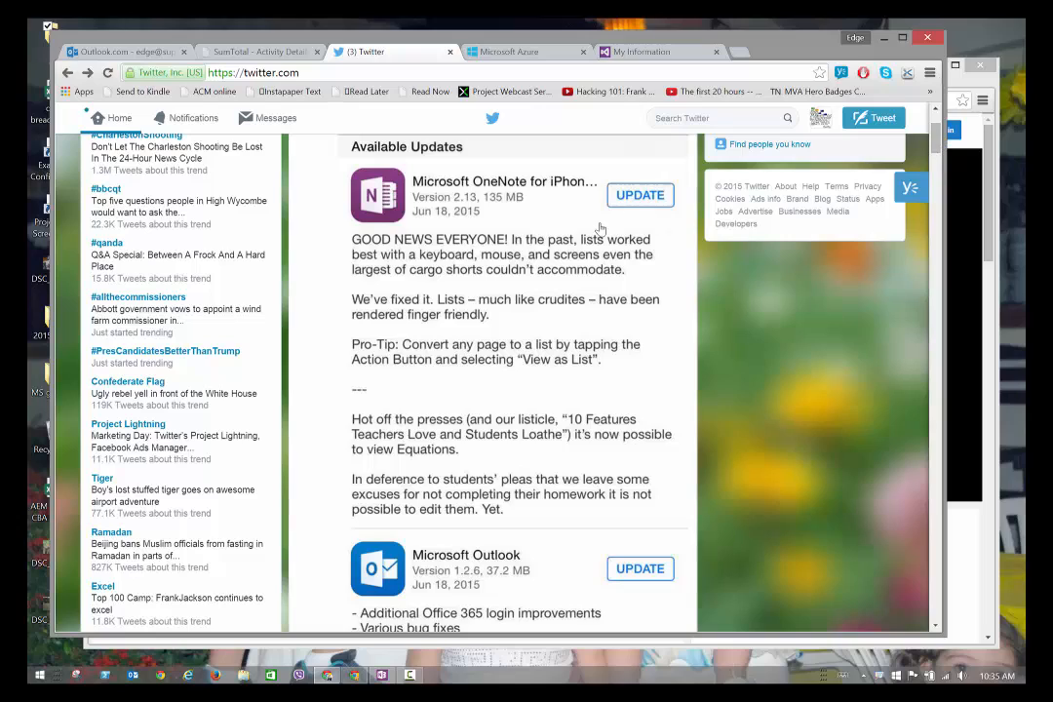
mouse_move(339, 241)
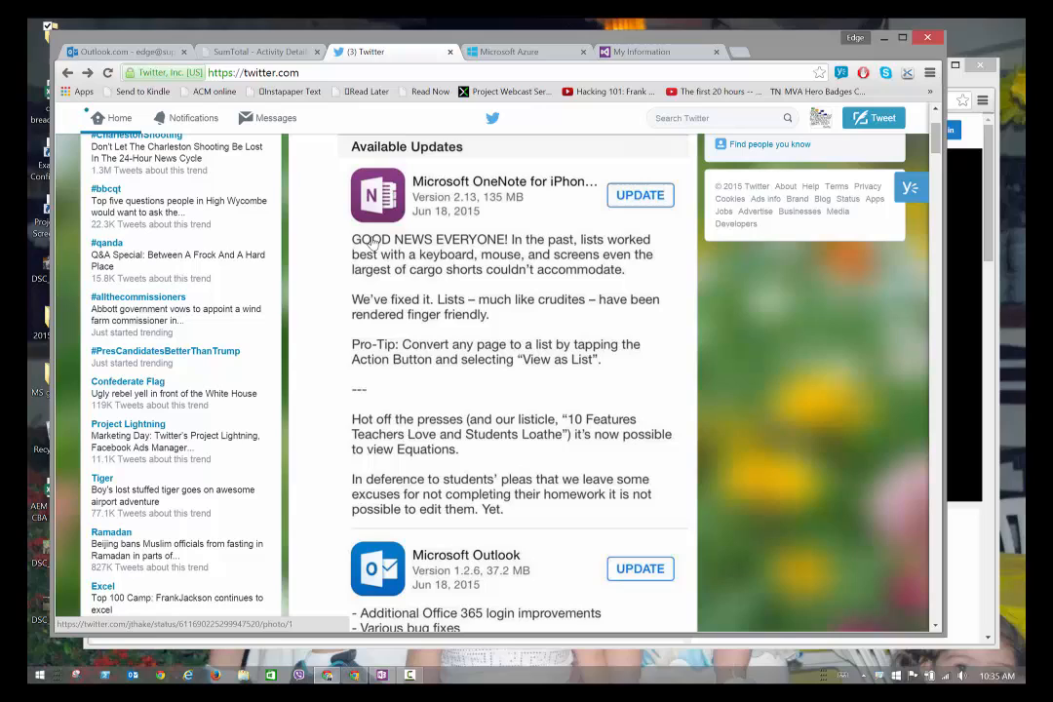
mouse_move(544, 252)
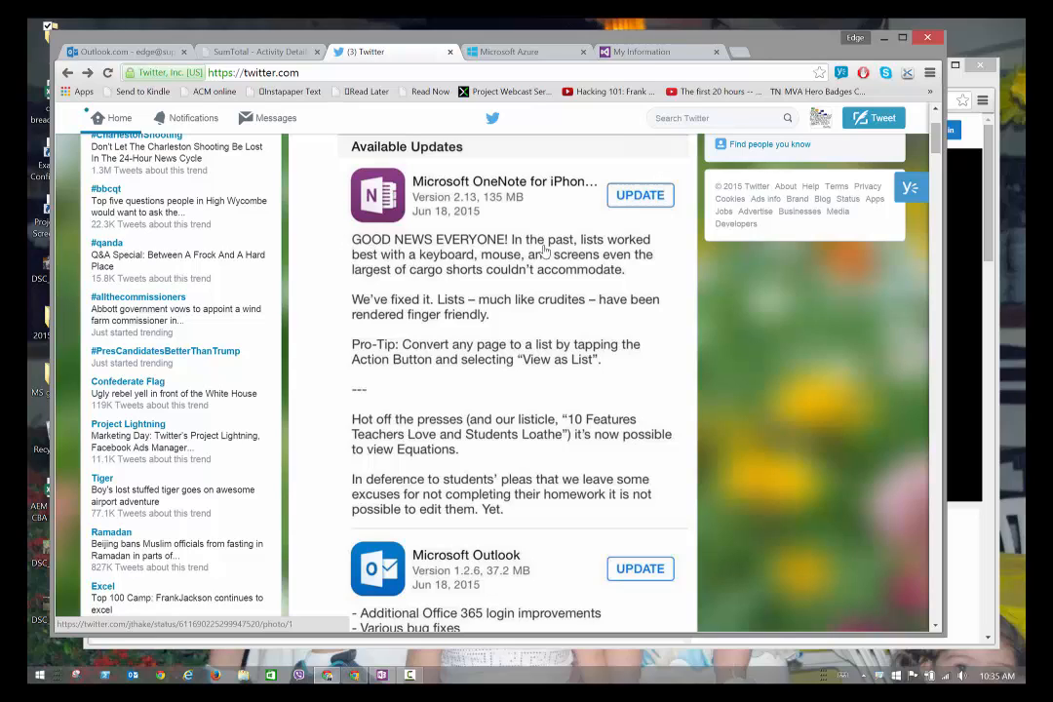
mouse_move(673, 348)
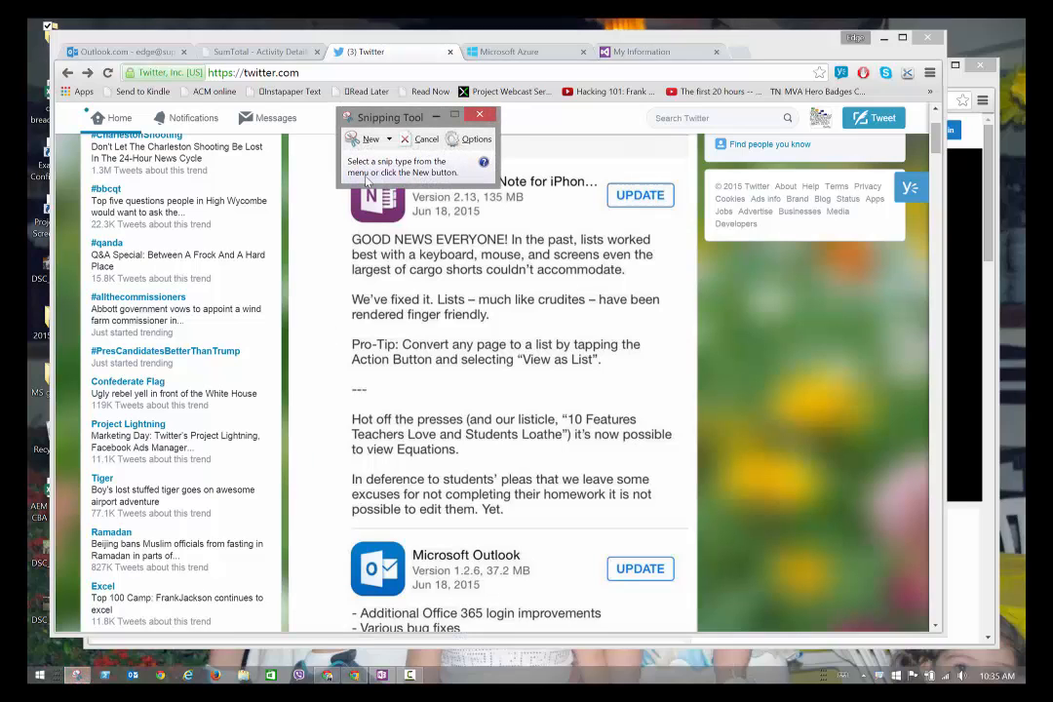
Capture a new rectangular snip around the OneNote update notes in the tweet image.
click(364, 138)
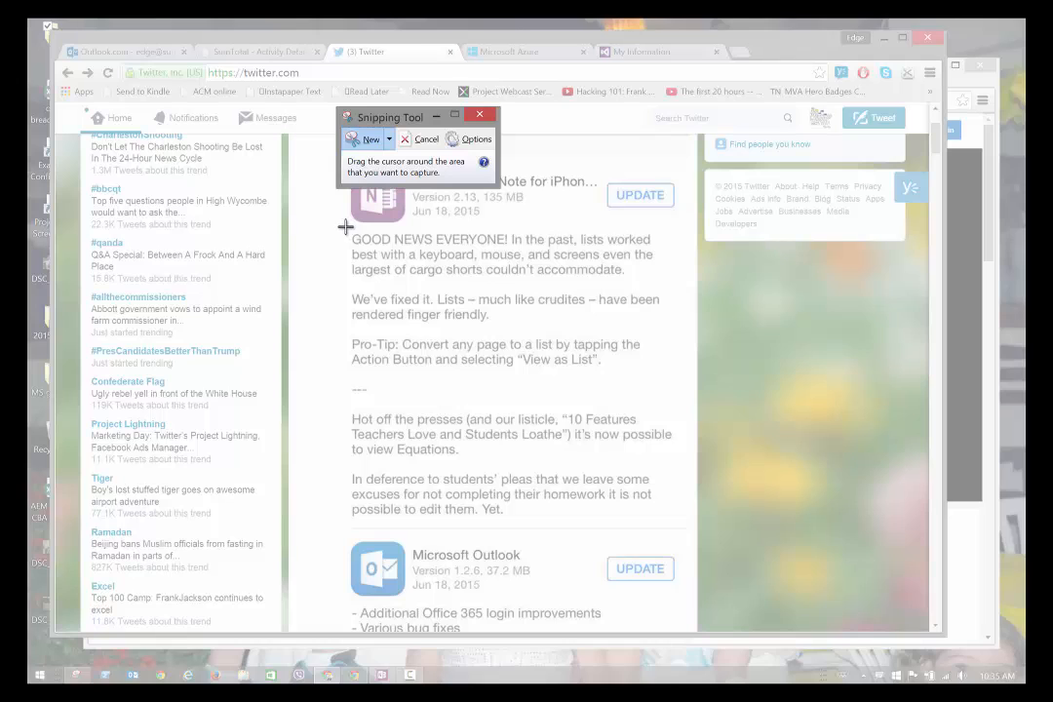
drag(346, 222, 606, 520)
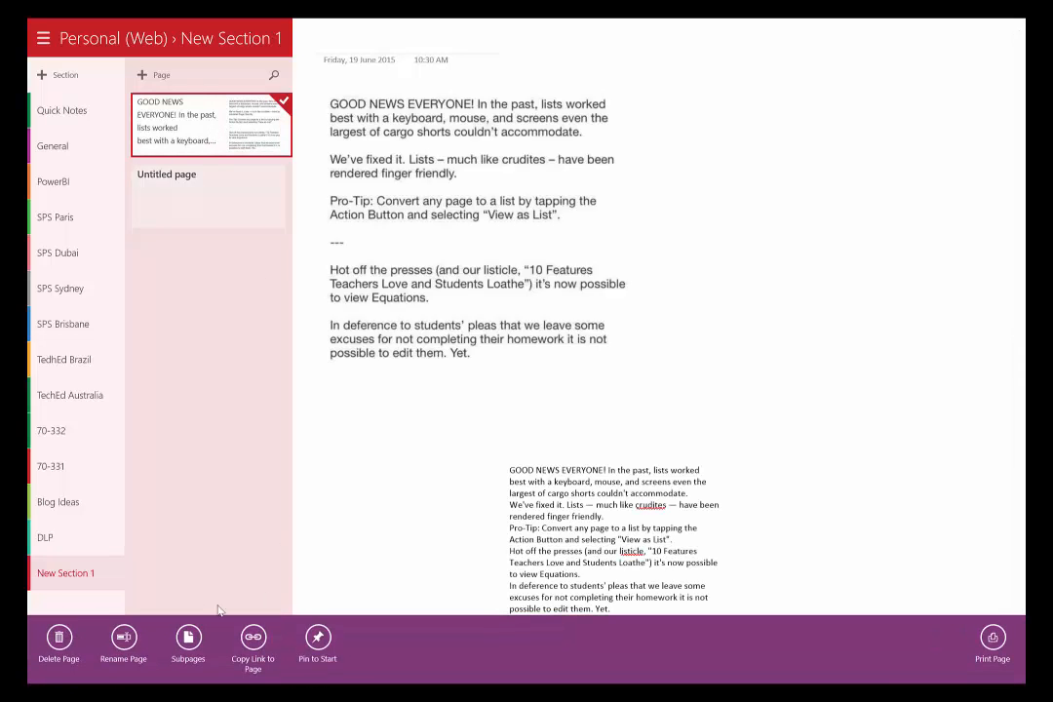
Permanently delete the earlier OneNote page.
click(58, 644)
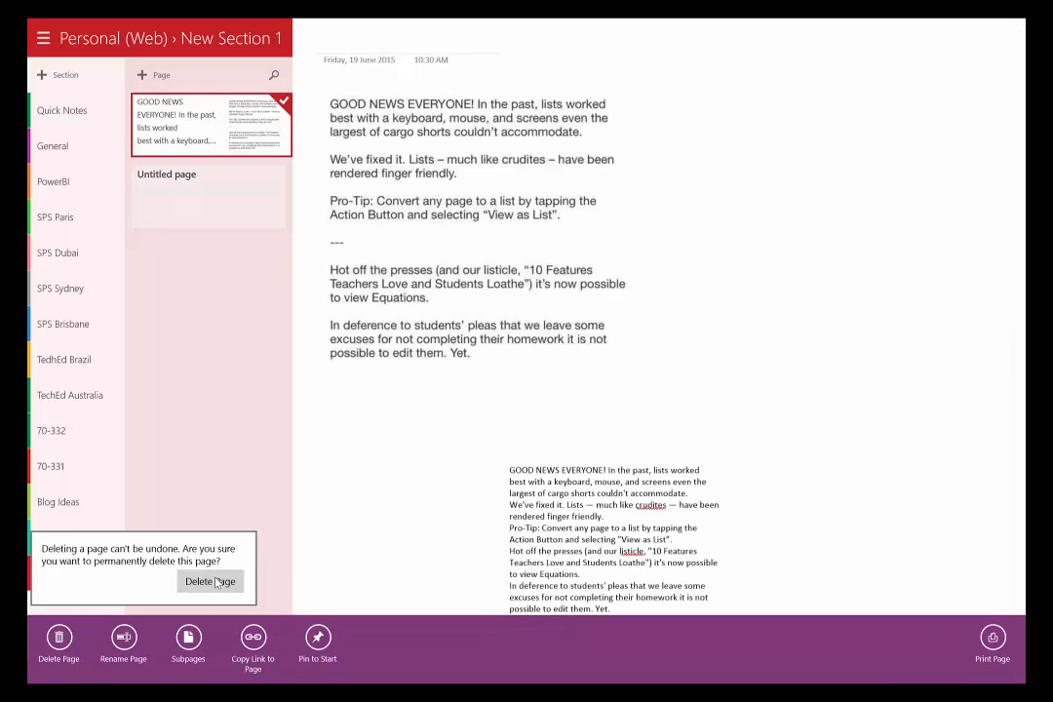
click(210, 581)
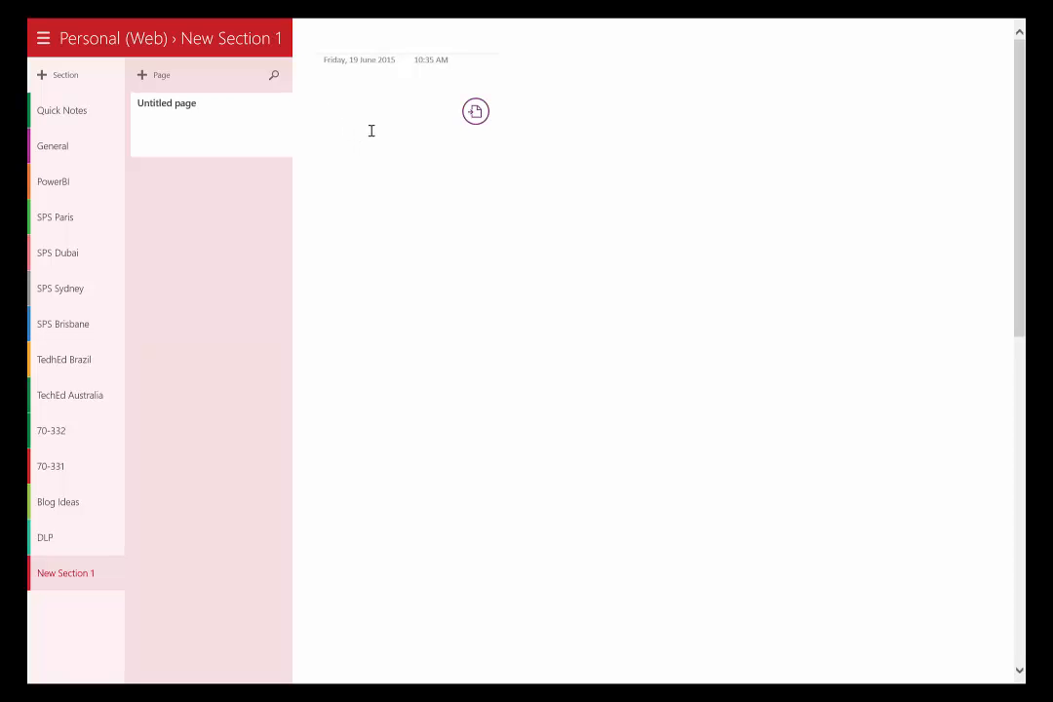
Paste the captured update-notes screenshot onto the fresh page via the radial Action menu.
click(476, 111)
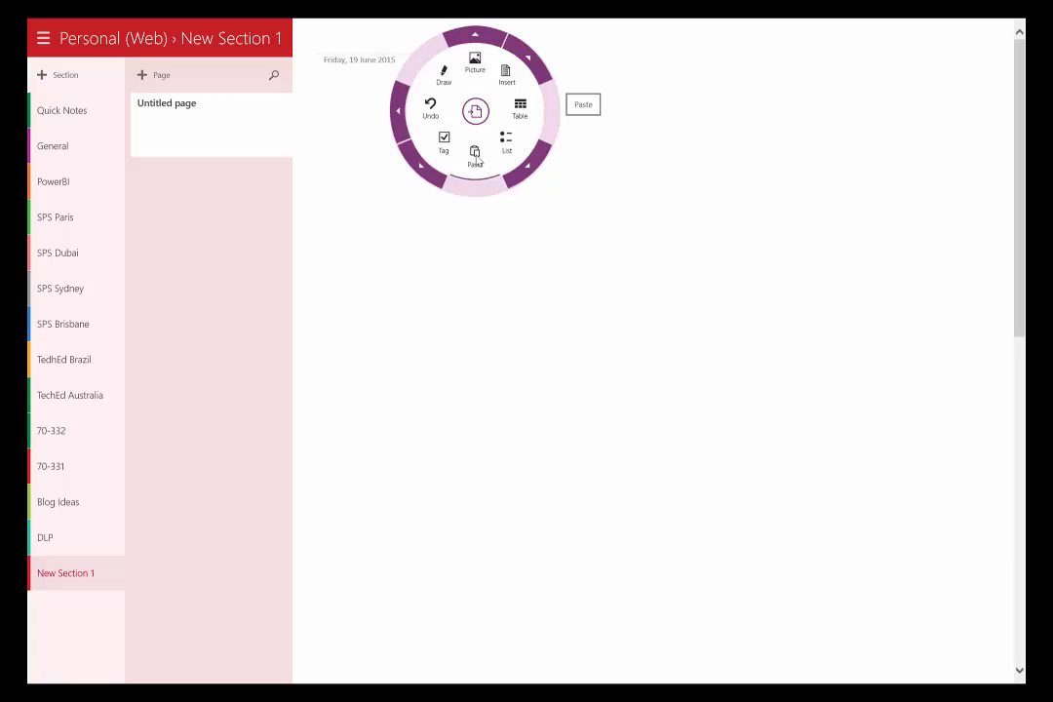
click(582, 104)
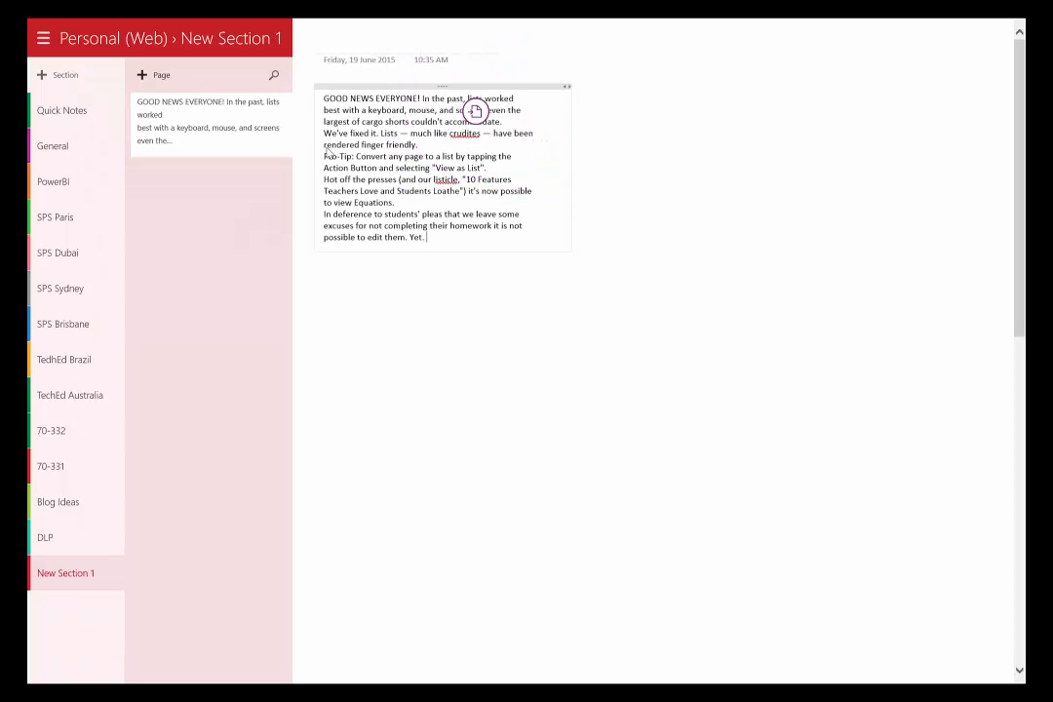
click(156, 75)
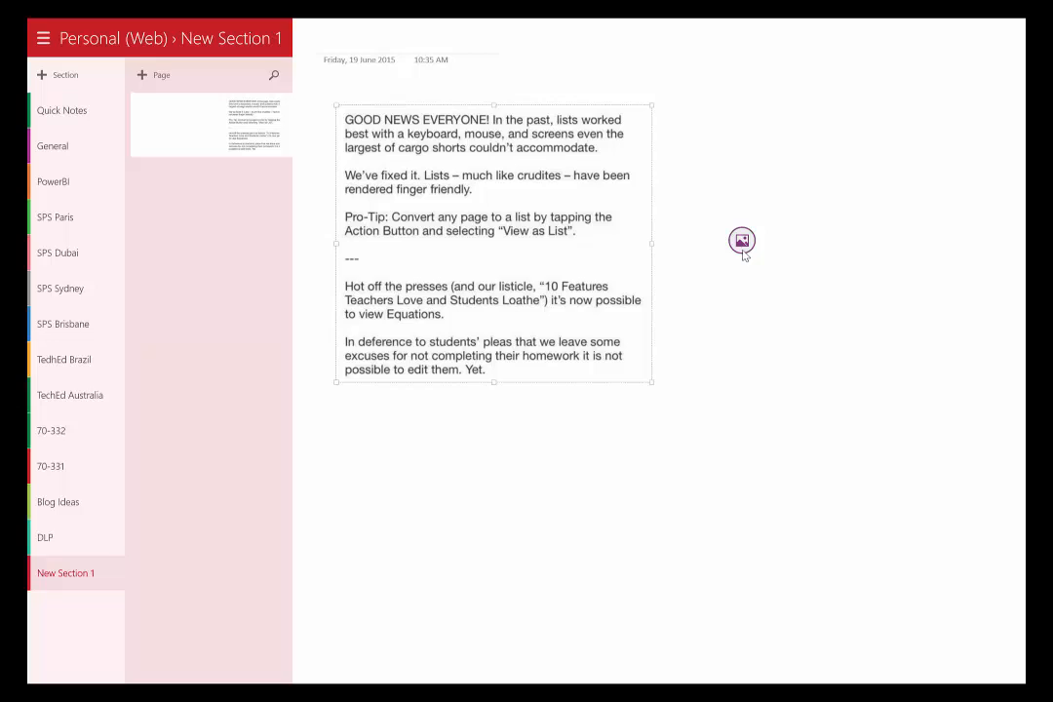
Bring up the radial action menu for the pasted tweet picture.
click(742, 241)
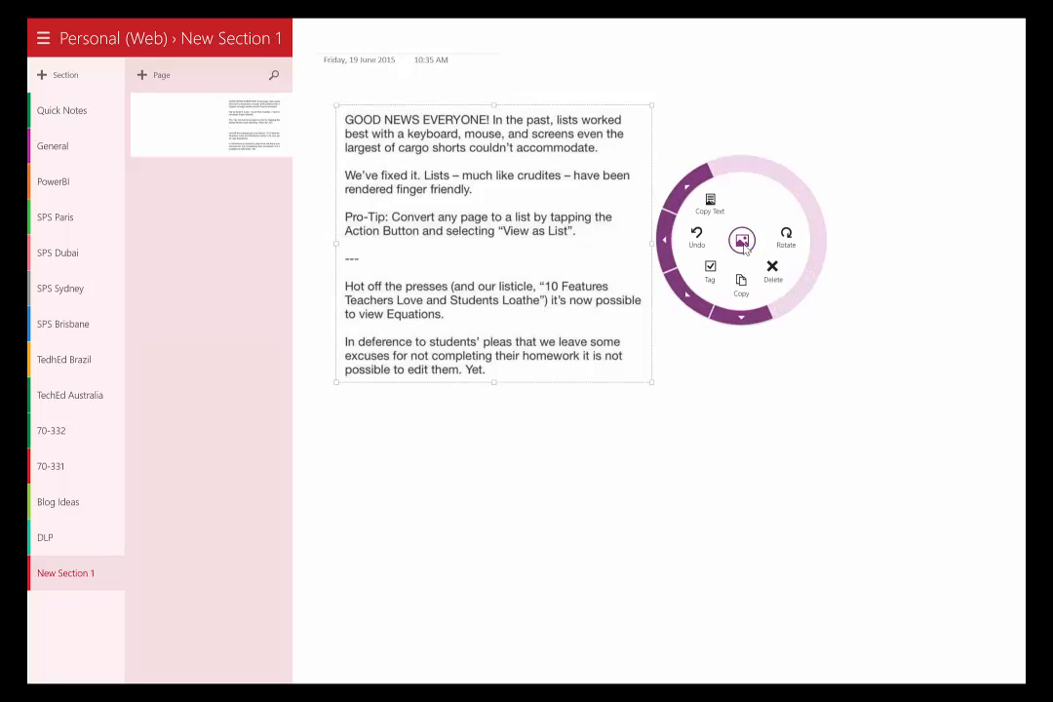
mouse_move(711, 205)
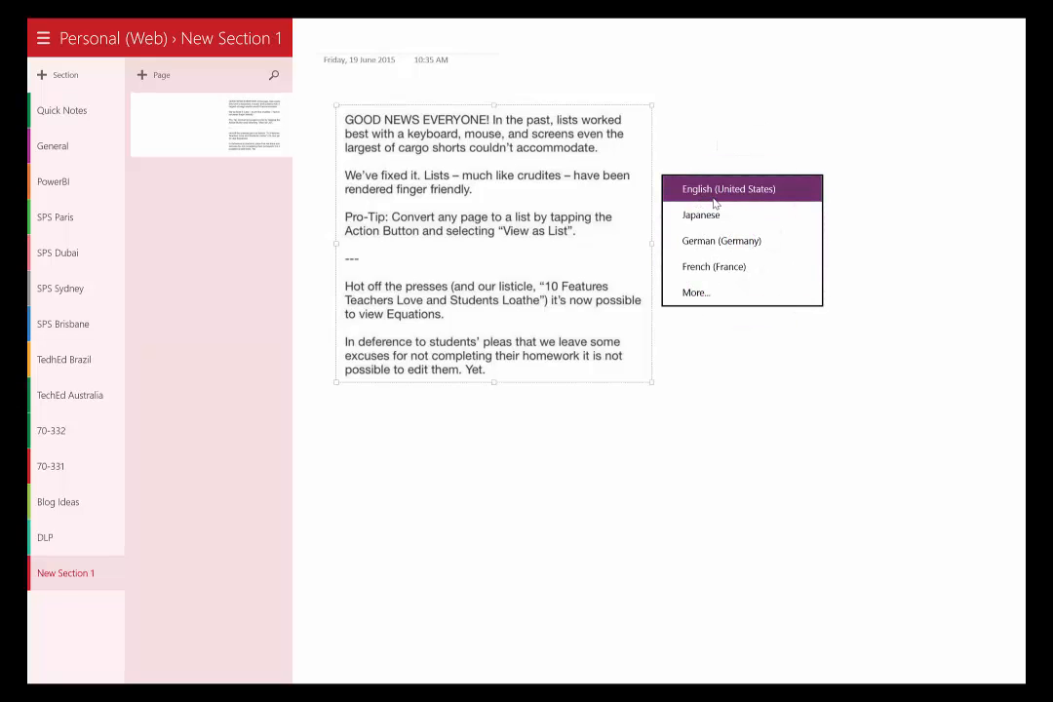
mouse_move(701, 216)
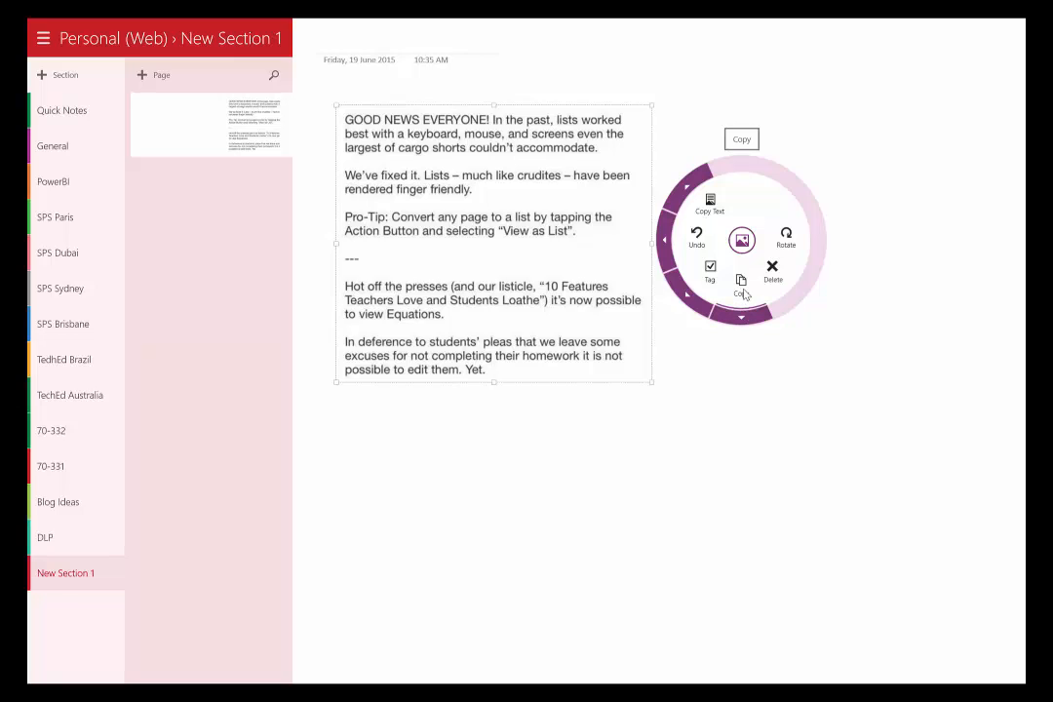
mouse_move(710, 200)
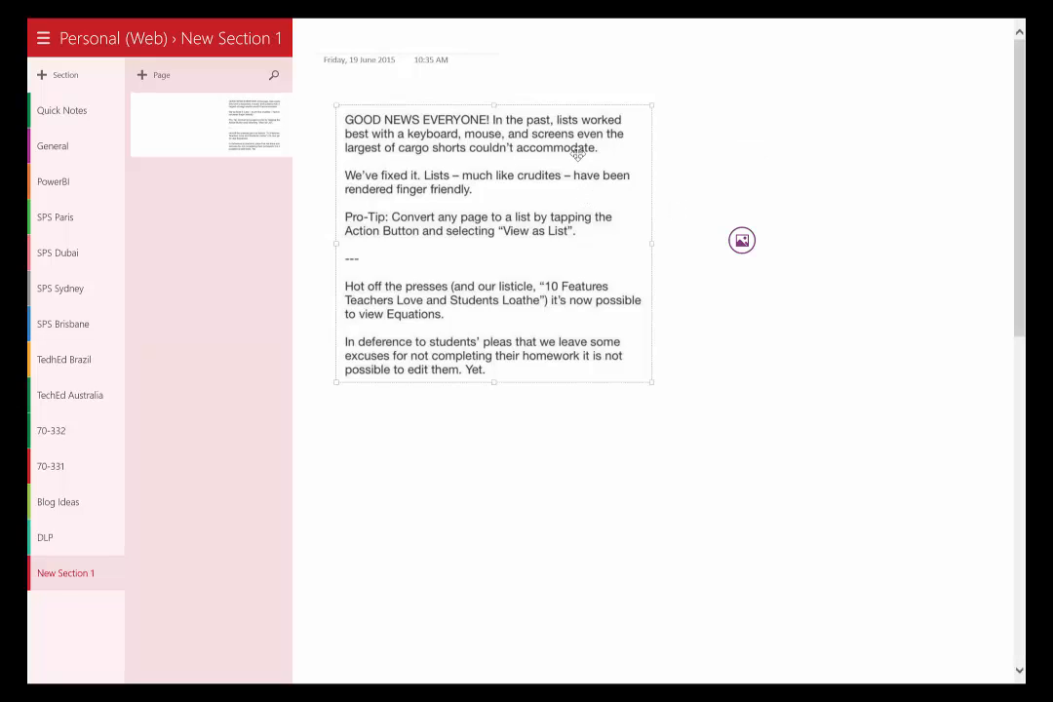
mouse_move(497, 382)
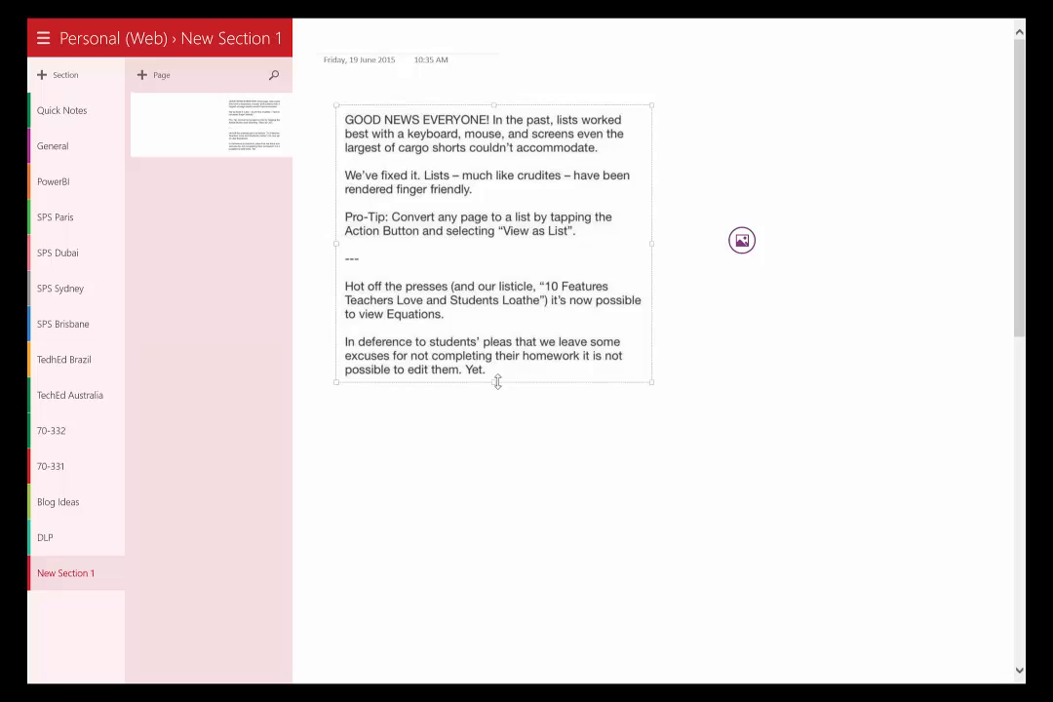
mouse_move(570, 213)
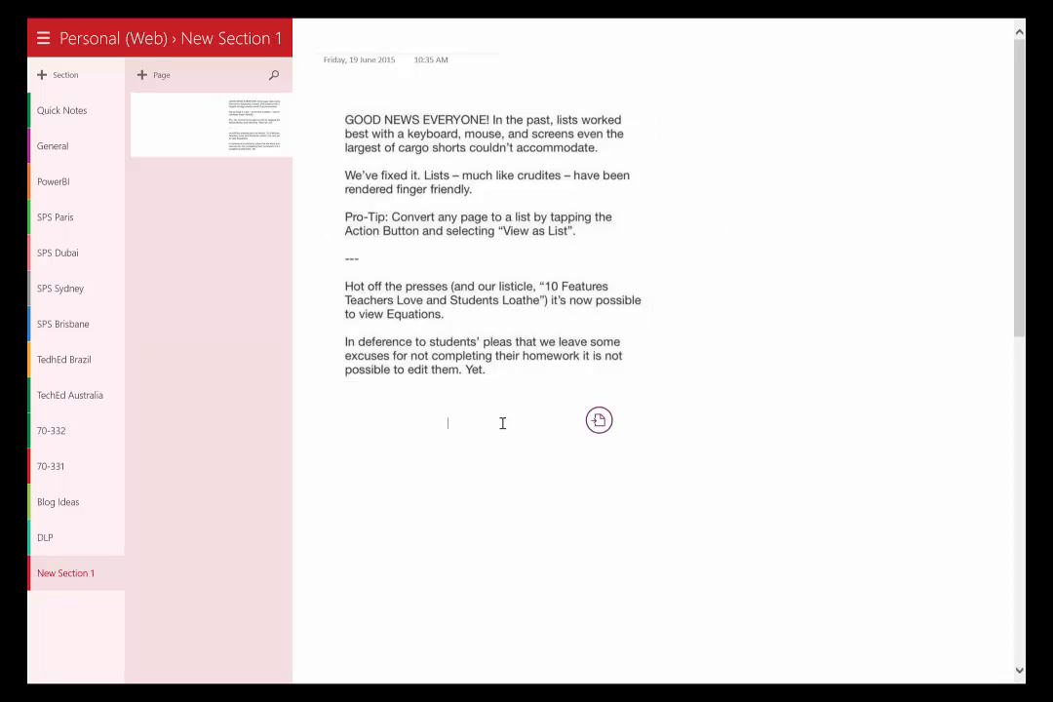
Add the note line 'This is a text OCR's from OneNote' beneath the pasted extracted text.
click(599, 420)
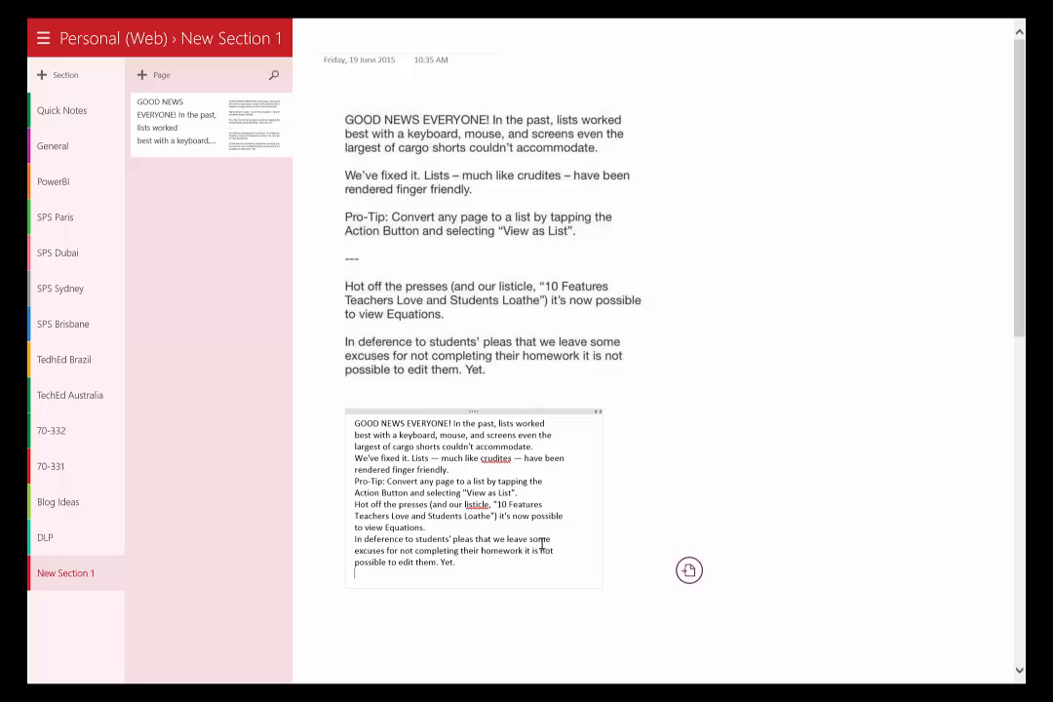
text(This is)
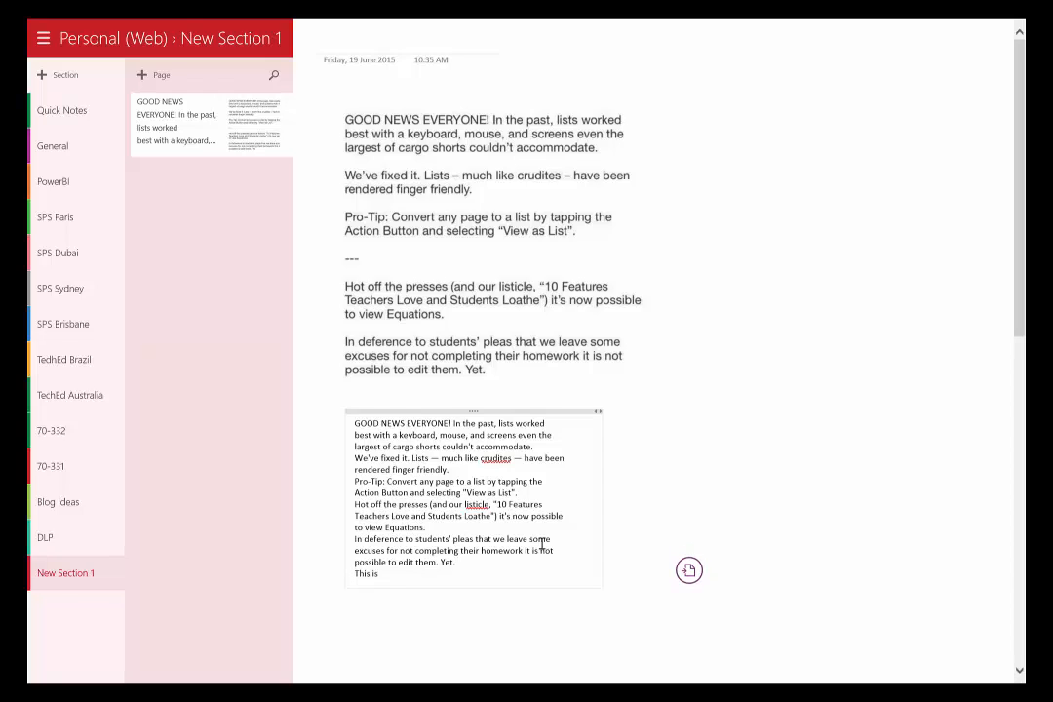
text(a te)
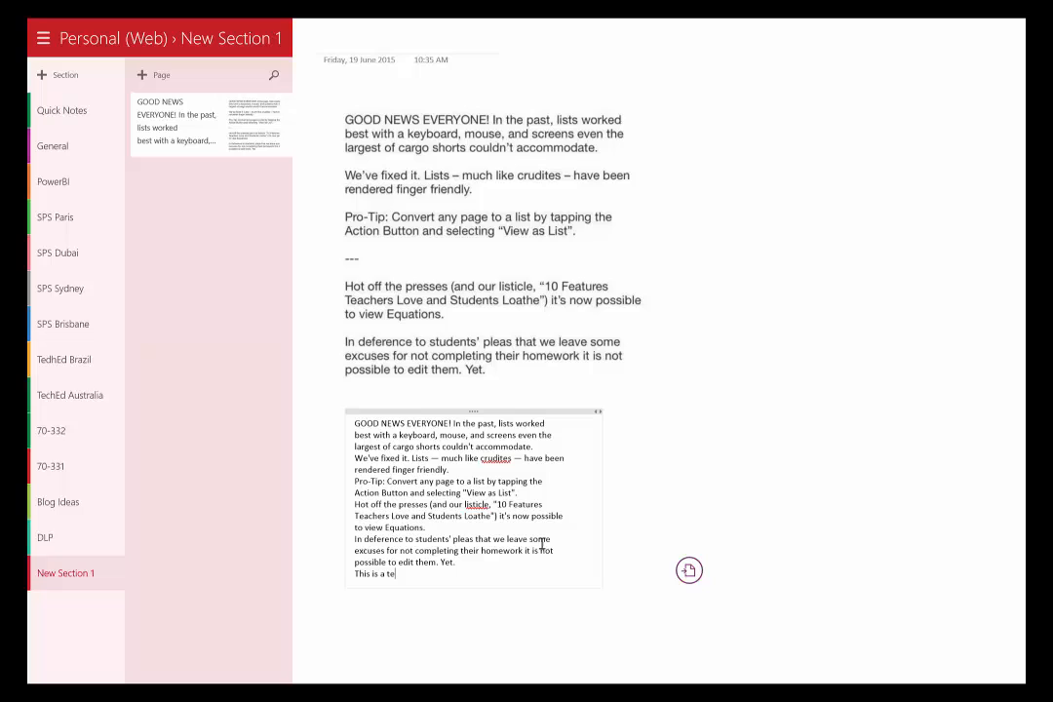
text(ORD)
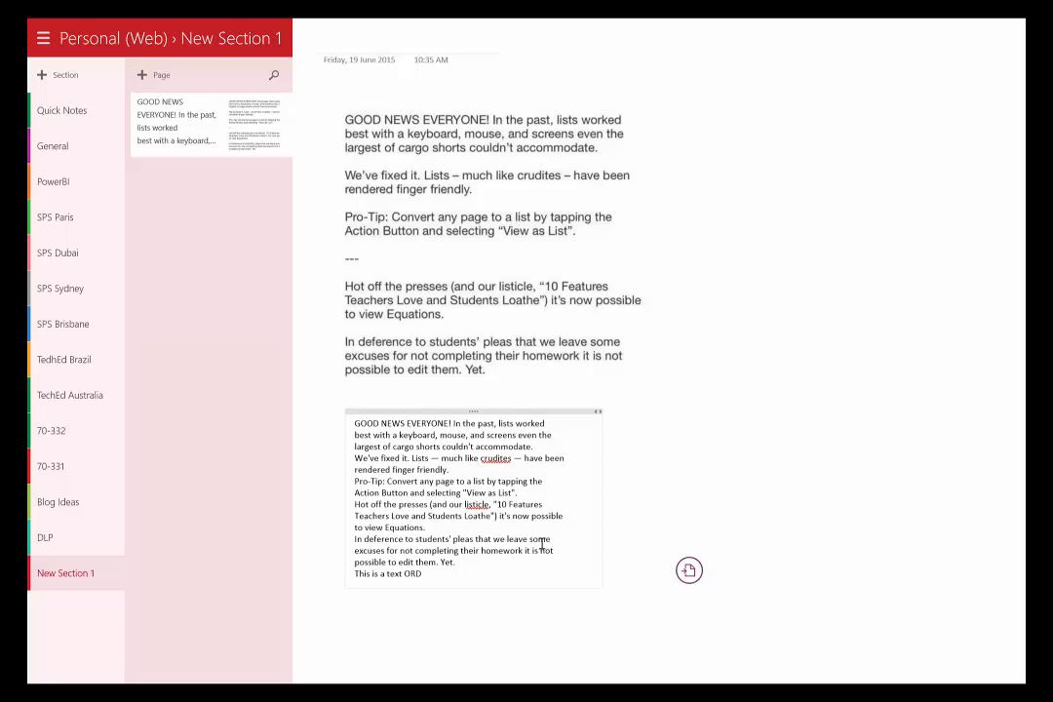
text(CR's from On)
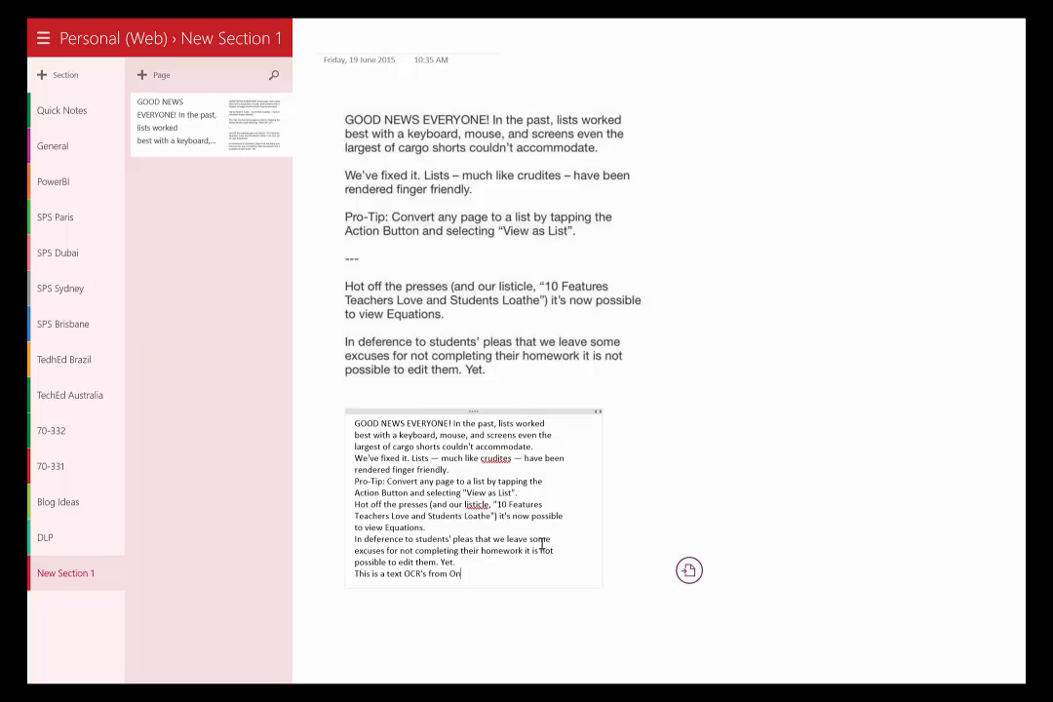
text(eNote!)
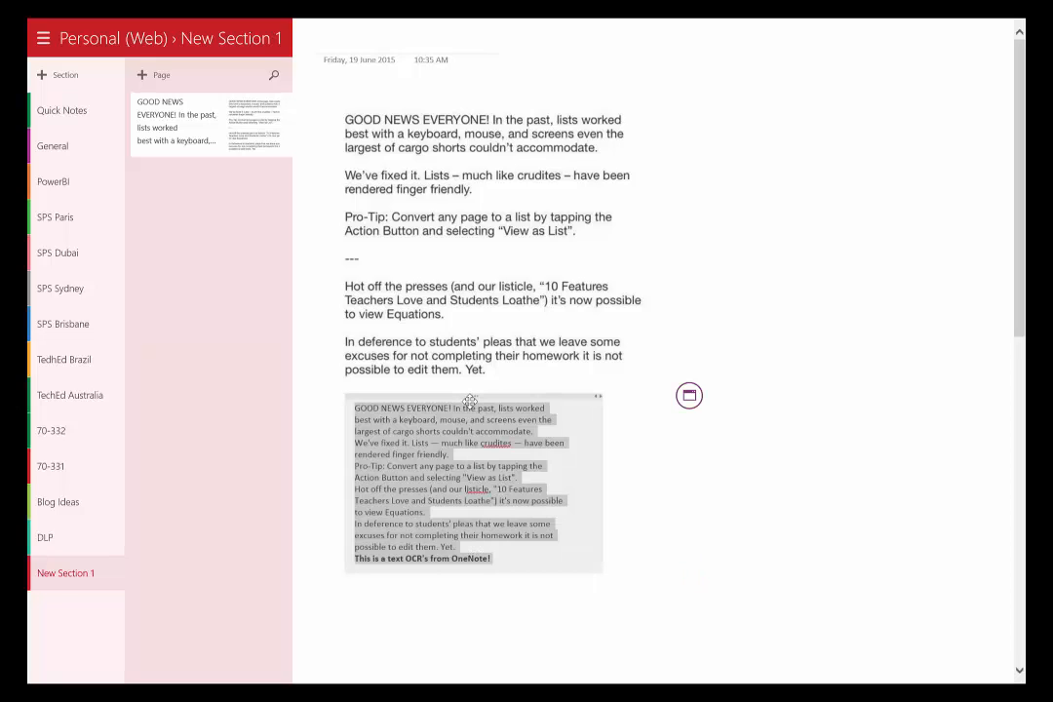
mouse_move(459, 415)
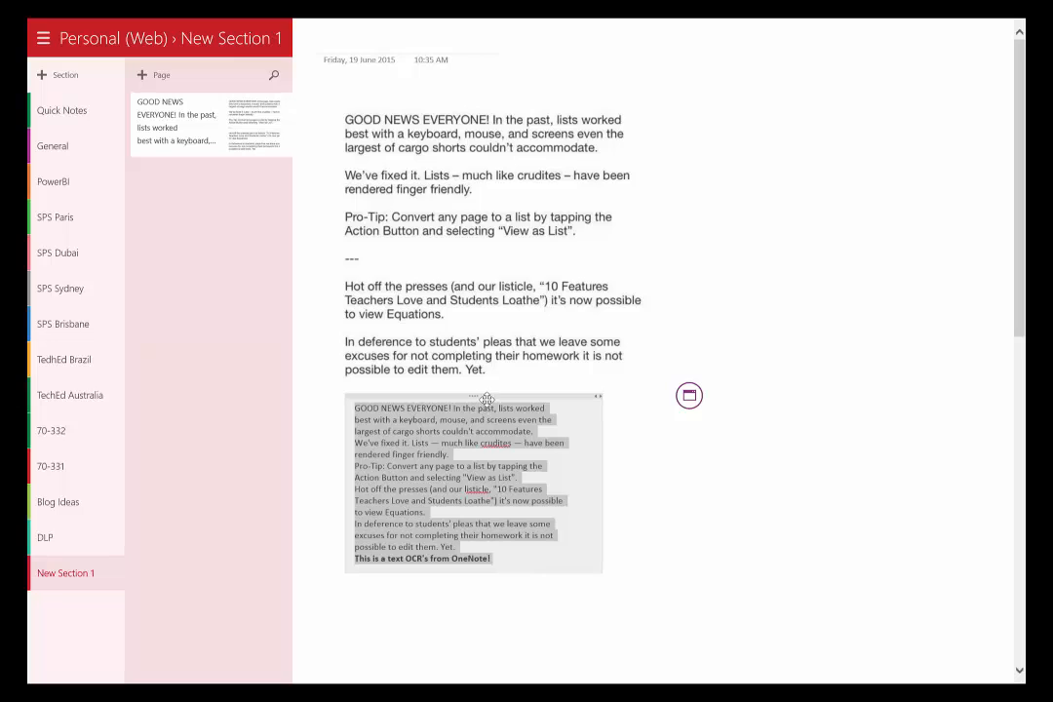
mouse_move(515, 393)
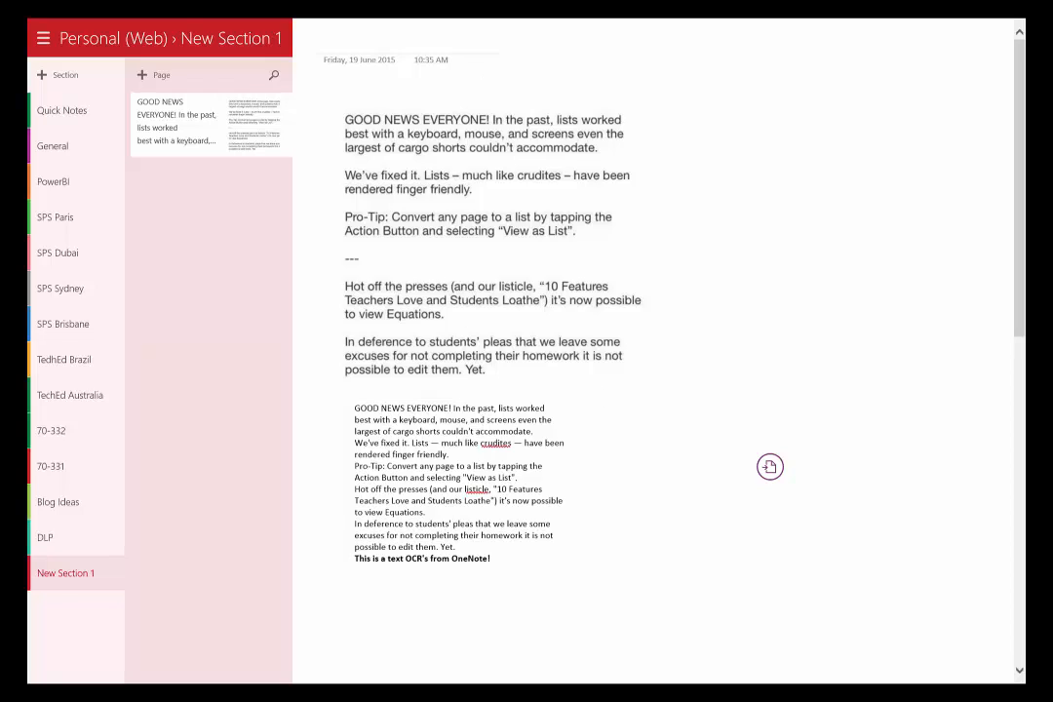
Finish editing so the bolded closing note line is deselected on the page.
click(617, 470)
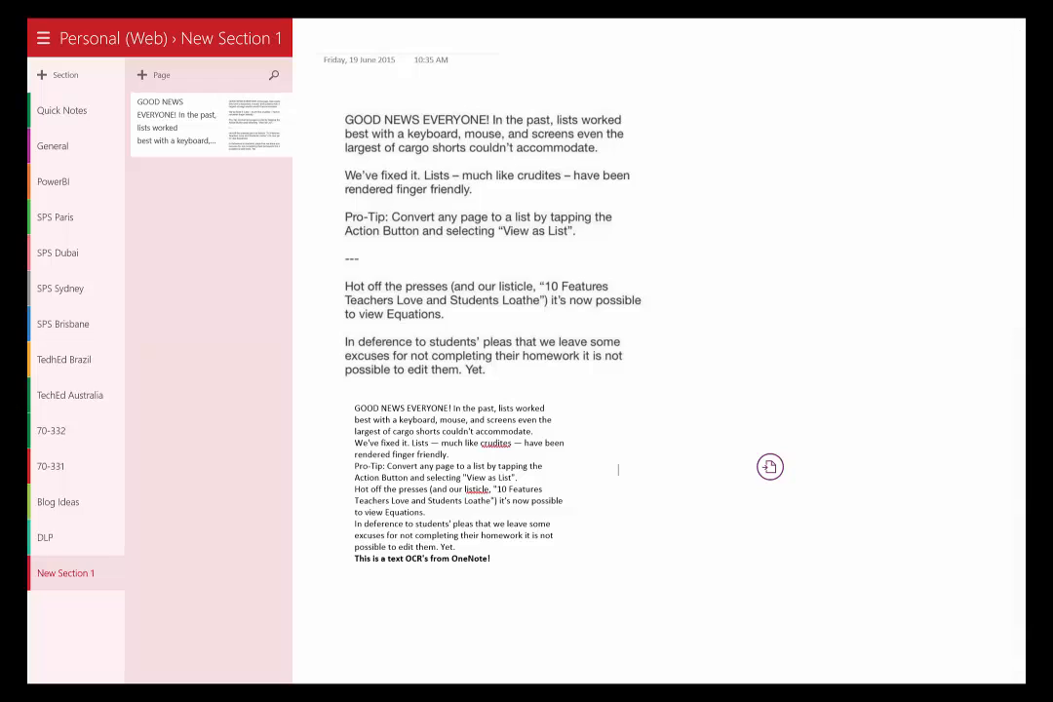